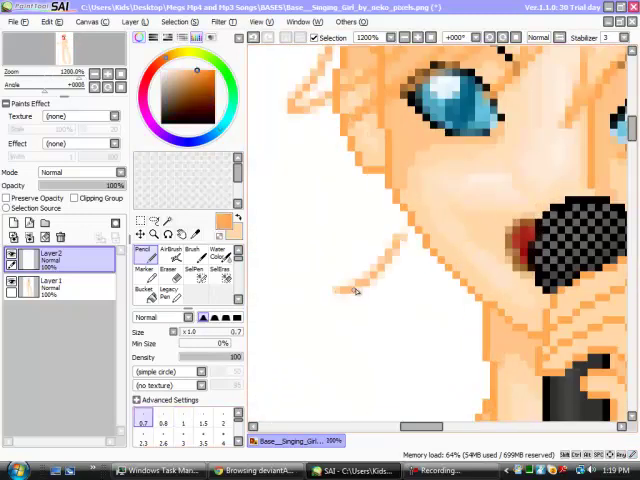
Fill the girl's long hair with bright yellow using the brush on the hair layer.
scroll(down, 3)
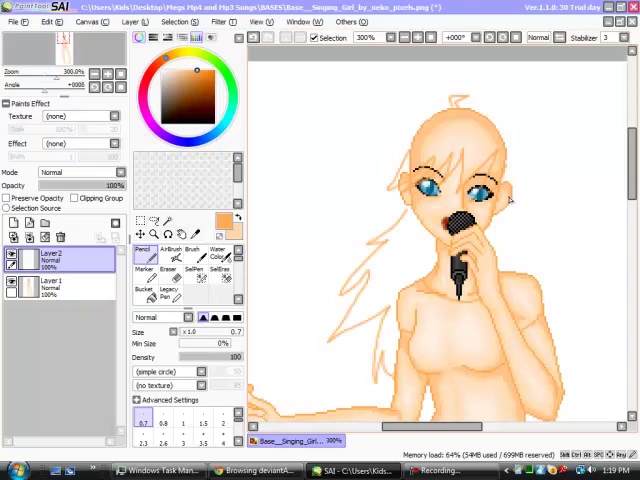
click(256, 470)
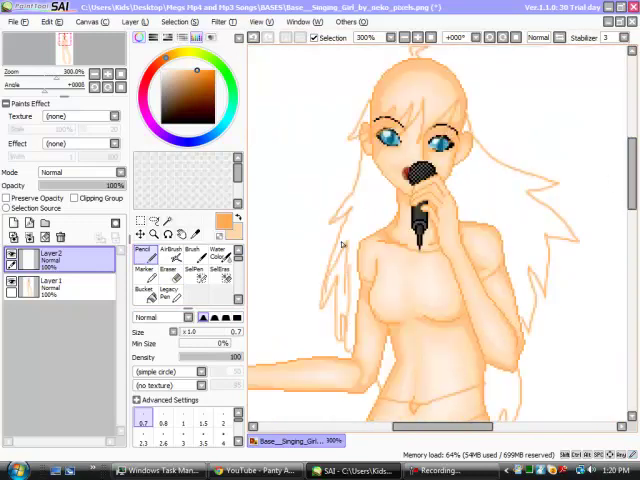
click(56, 284)
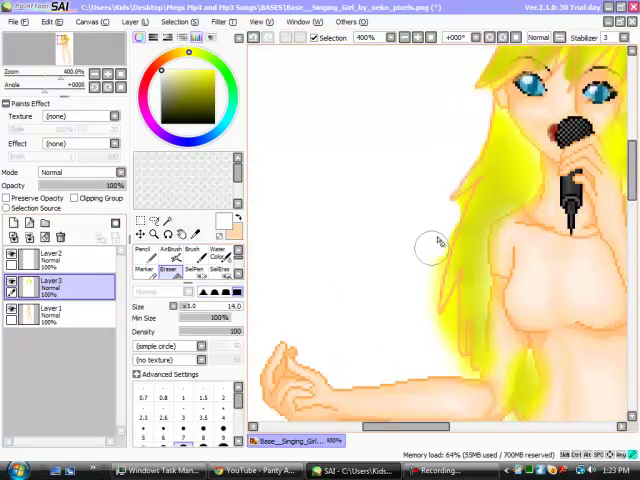
scroll(down, 3)
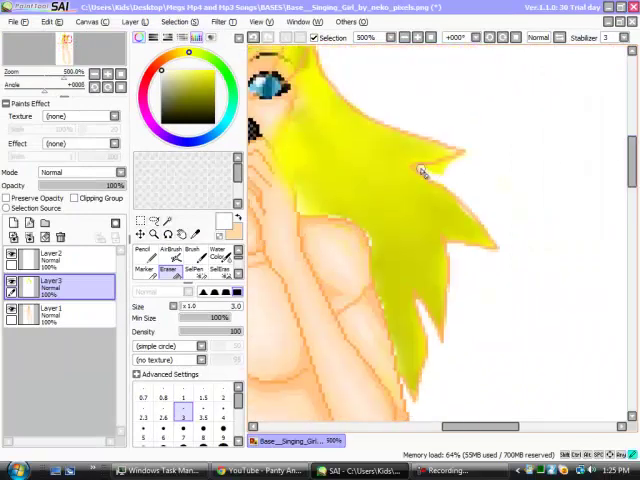
click(364, 36)
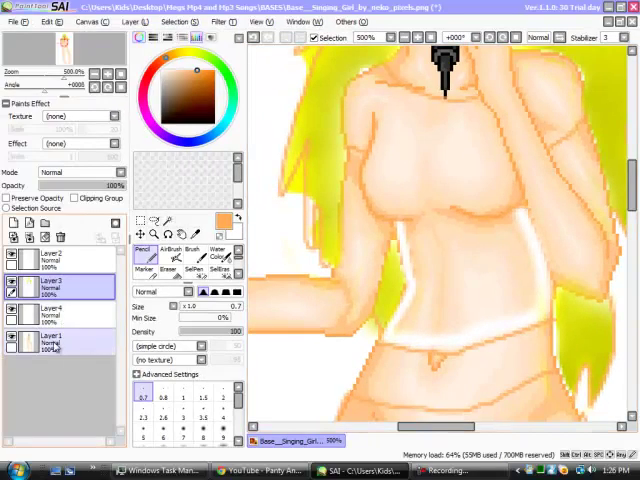
Paint the shirt area white and the shorts black with the brush.
click(56, 310)
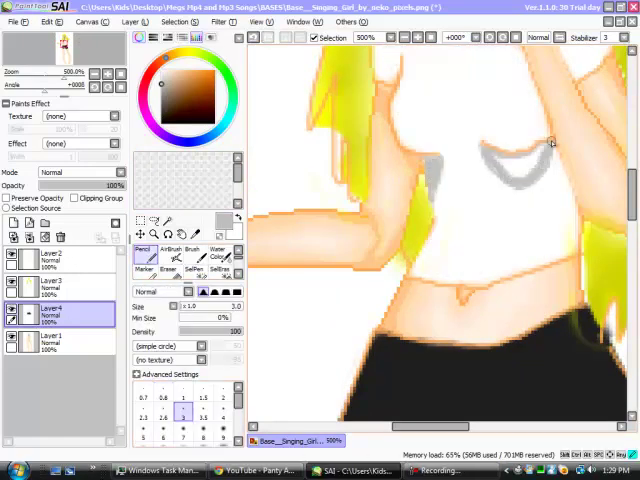
click(216, 252)
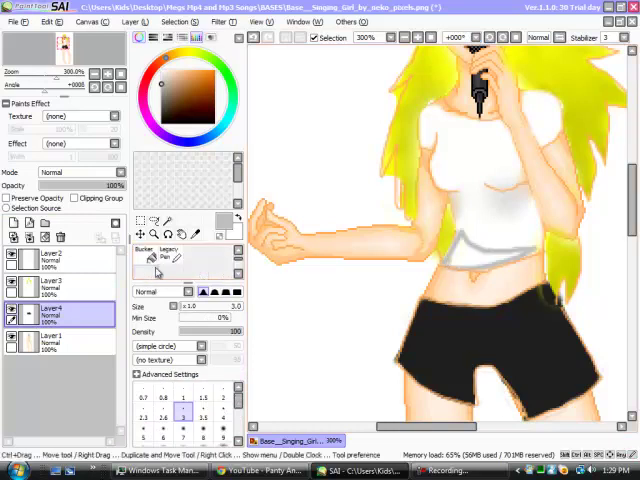
Brush light grey into the folds of the white top and blend it soft.
click(140, 246)
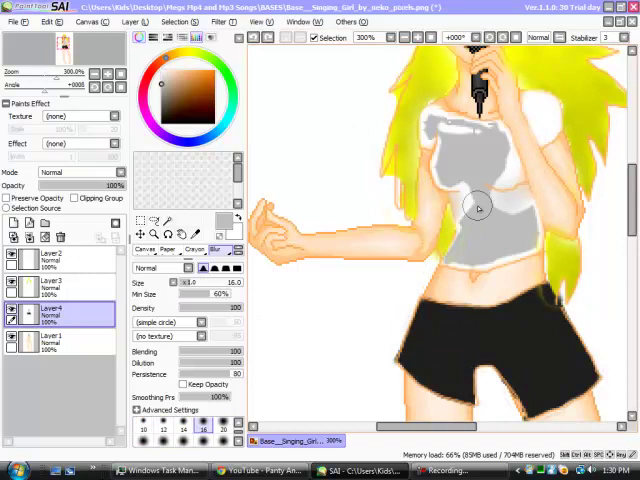
drag(478, 208, 516, 158)
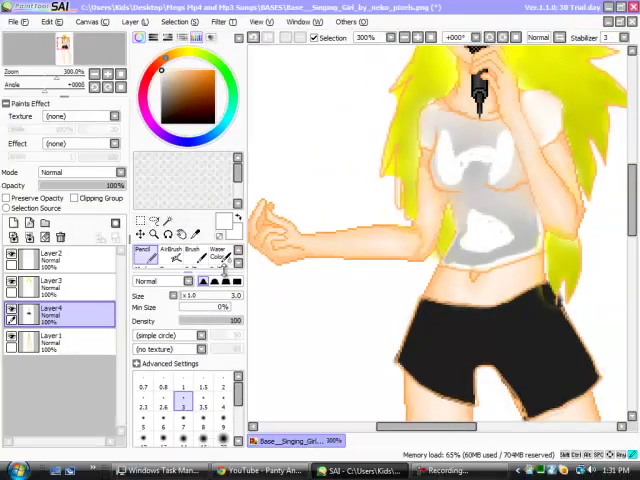
click(216, 254)
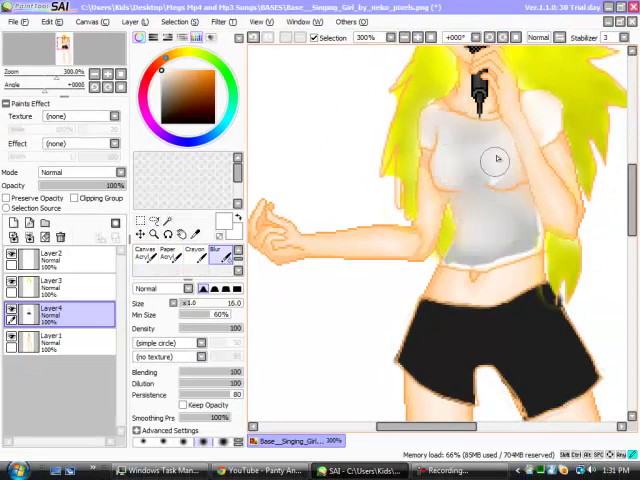